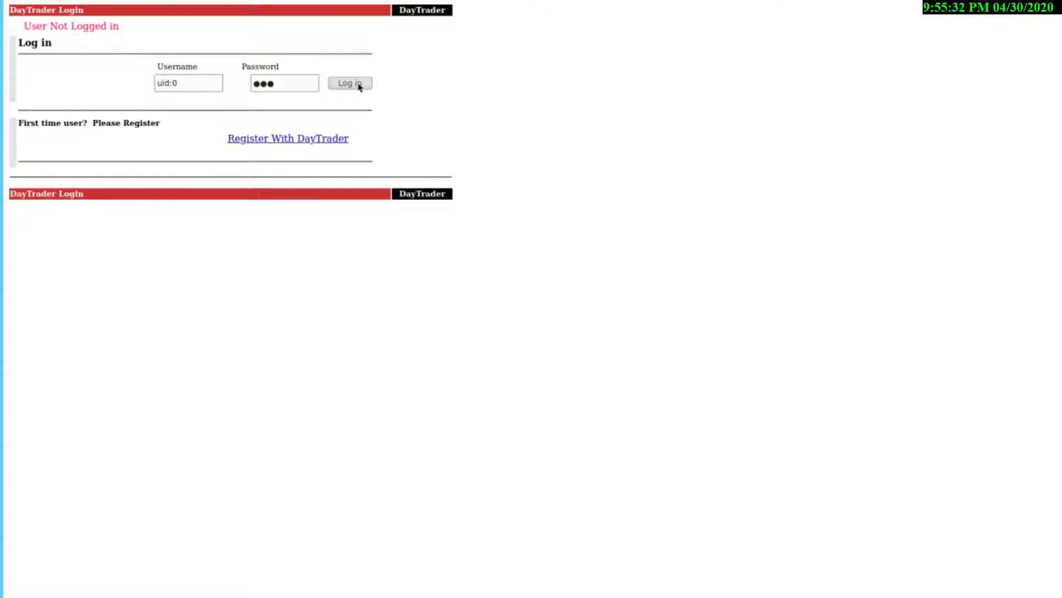
Log in as uid:0 and sell 100 shares of s:0 from the portfolio holdings
click(349, 83)
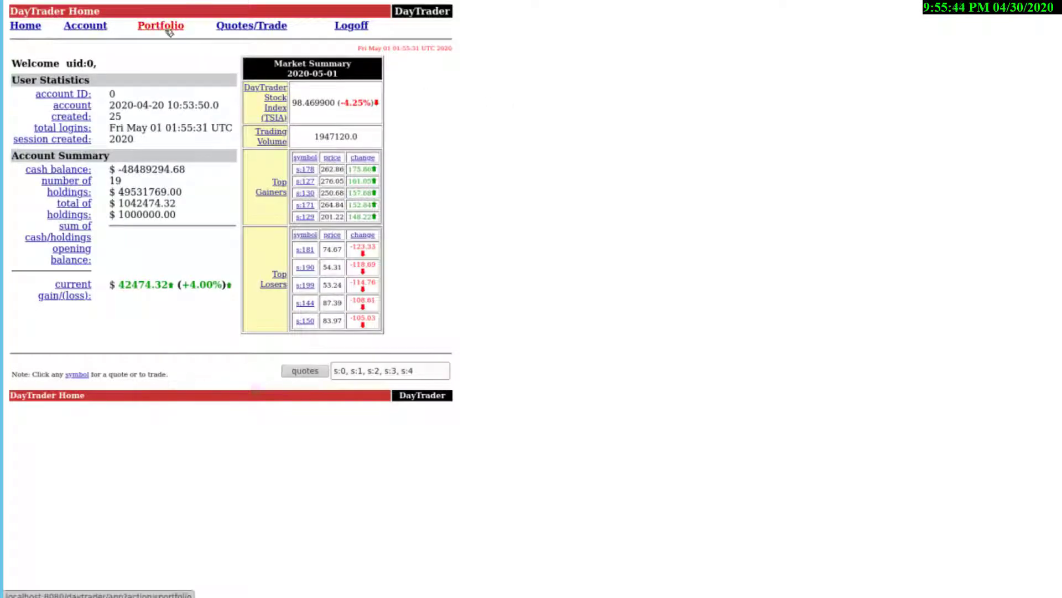
click(161, 25)
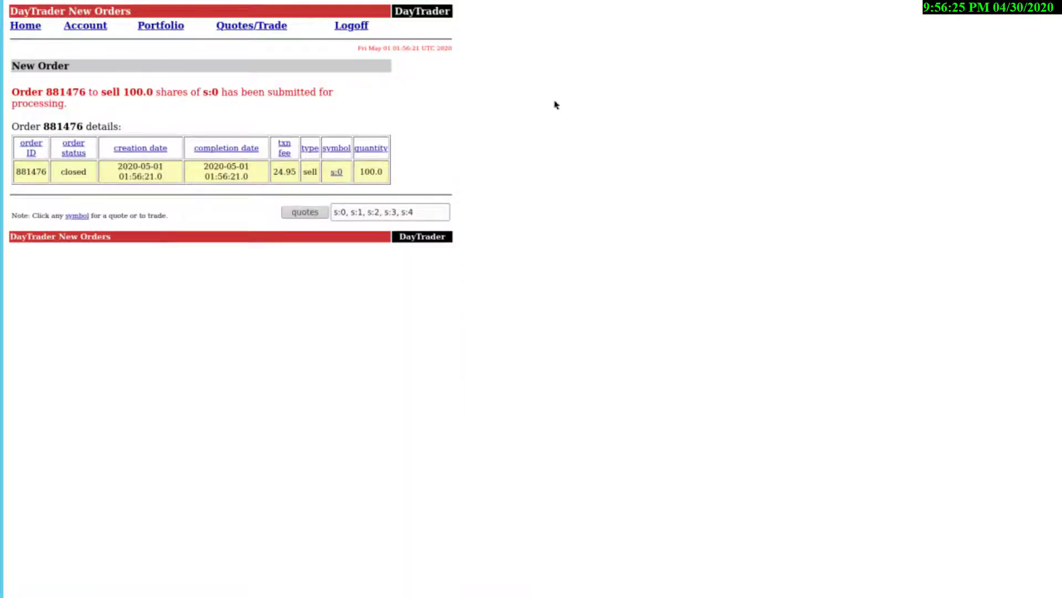
click(160, 25)
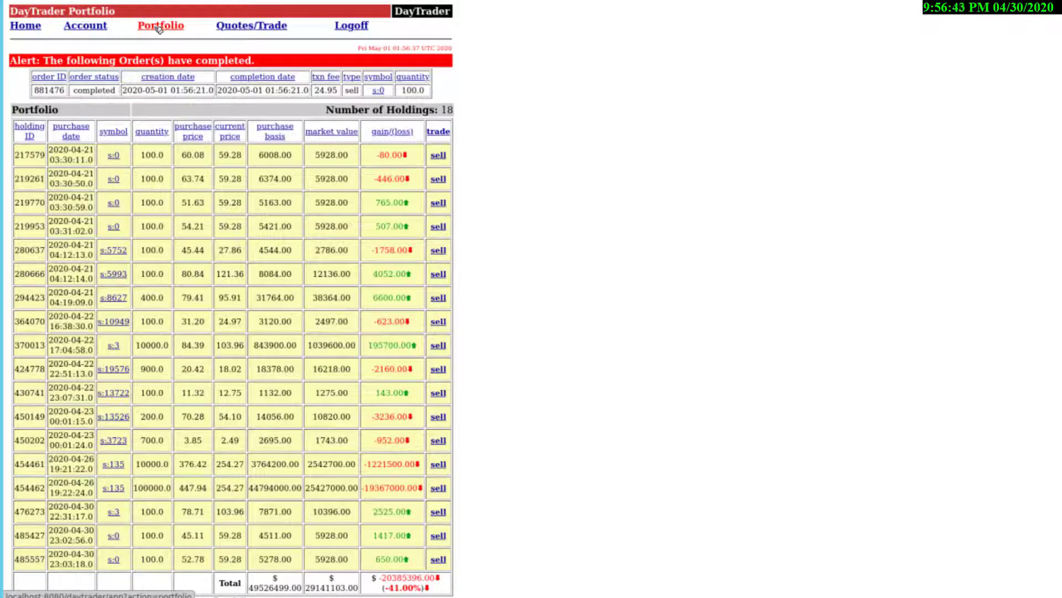
Buy 100 shares of s:0 from Quotes/Trade and confirm the order in the portfolio
click(252, 25)
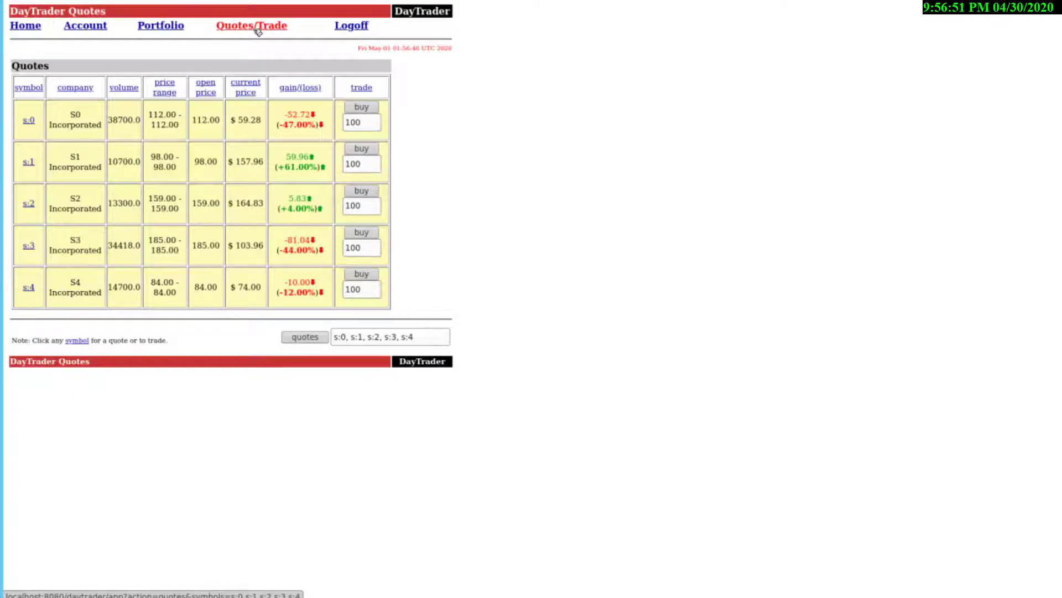
click(360, 107)
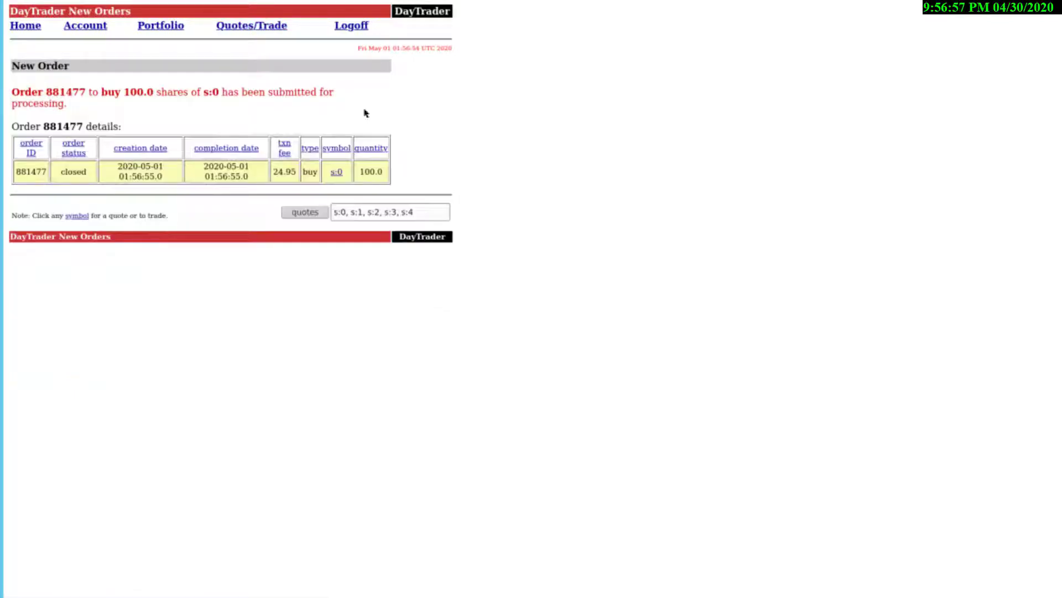
click(160, 25)
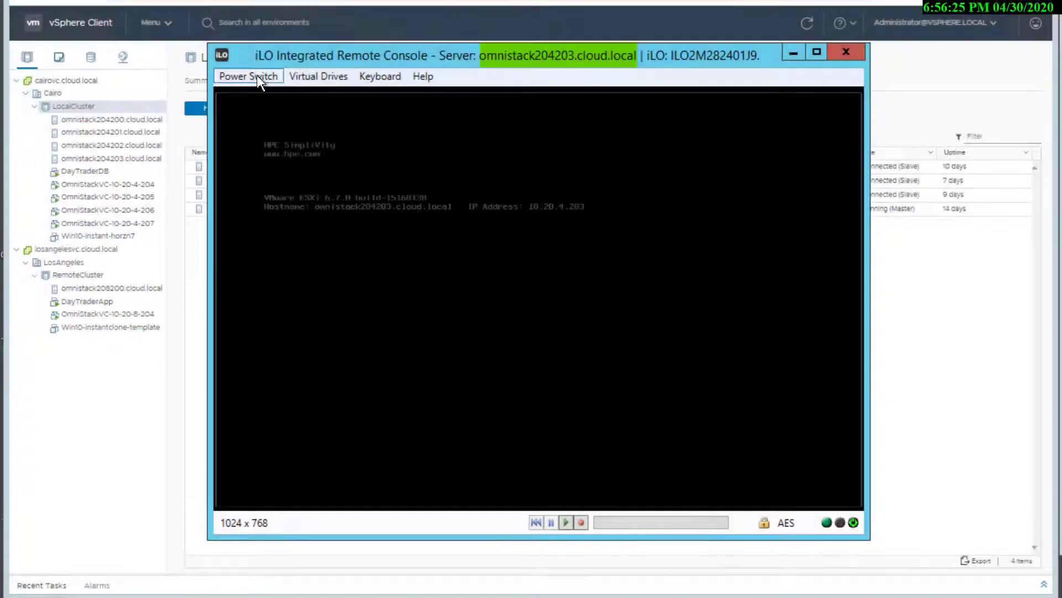
Power off host omnistack204203 from its iLO remote console to simulate the Cairo site failure
click(248, 77)
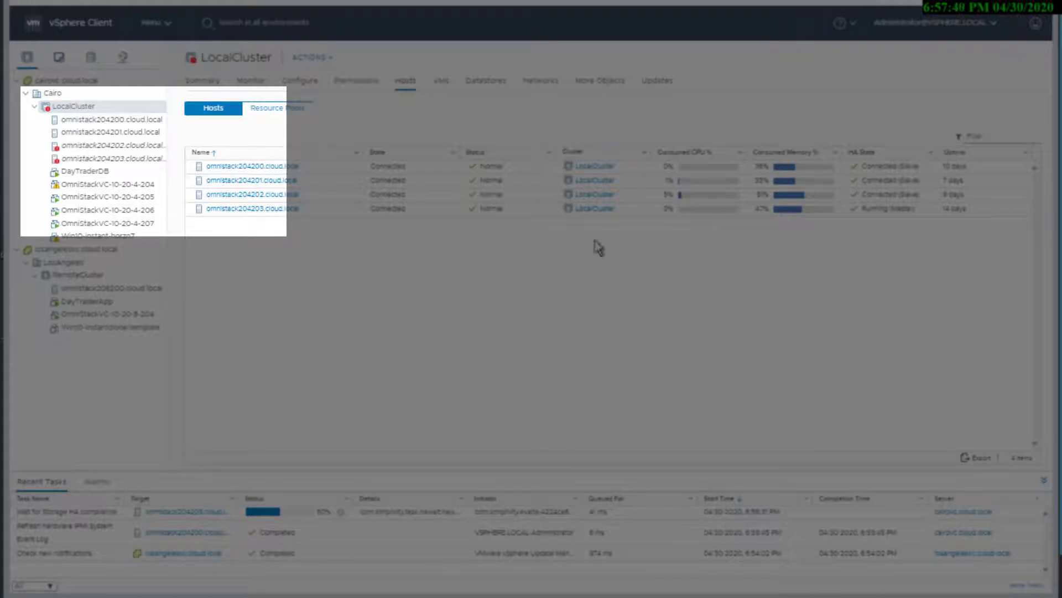
Select the powered-off DayTraderDB VM and refresh the inventory status while Cairo hosts are down
click(81, 171)
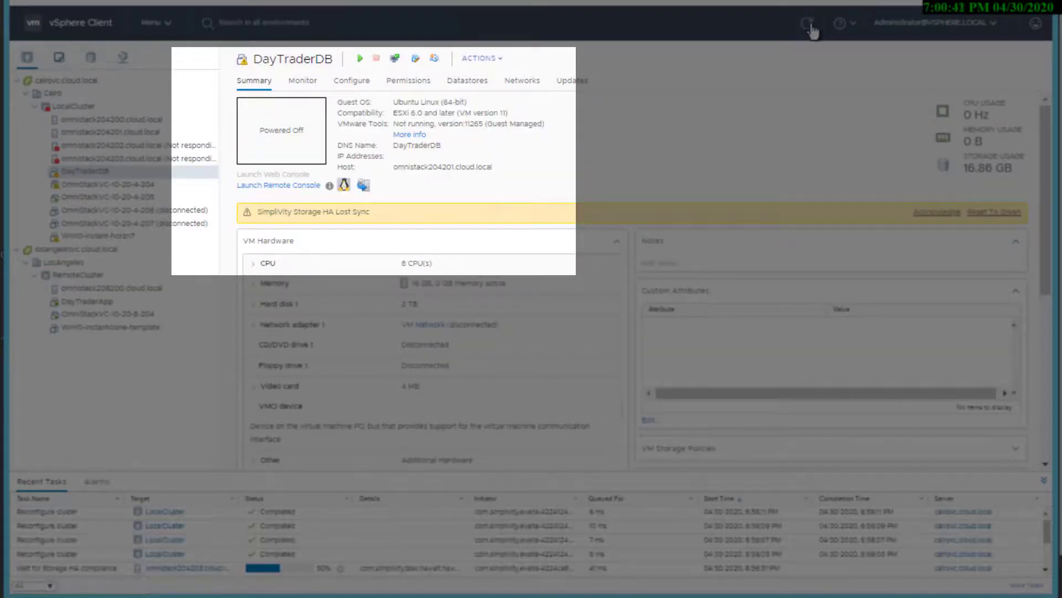
click(359, 58)
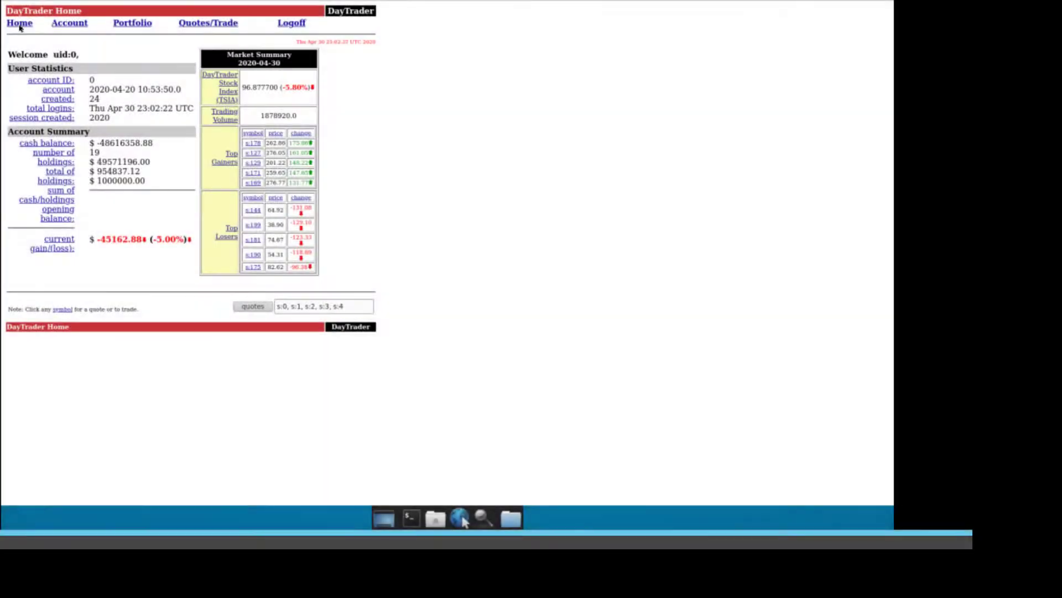
On the failed-over app, buy 100 shares of s:0 and sell the 500-share s:2782 holding
click(131, 22)
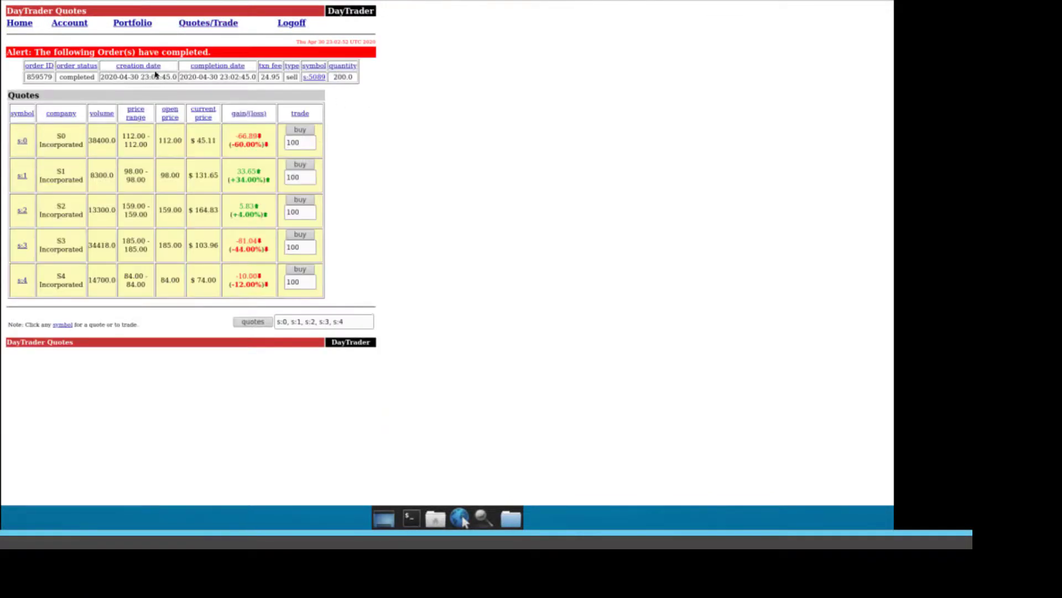
click(131, 22)
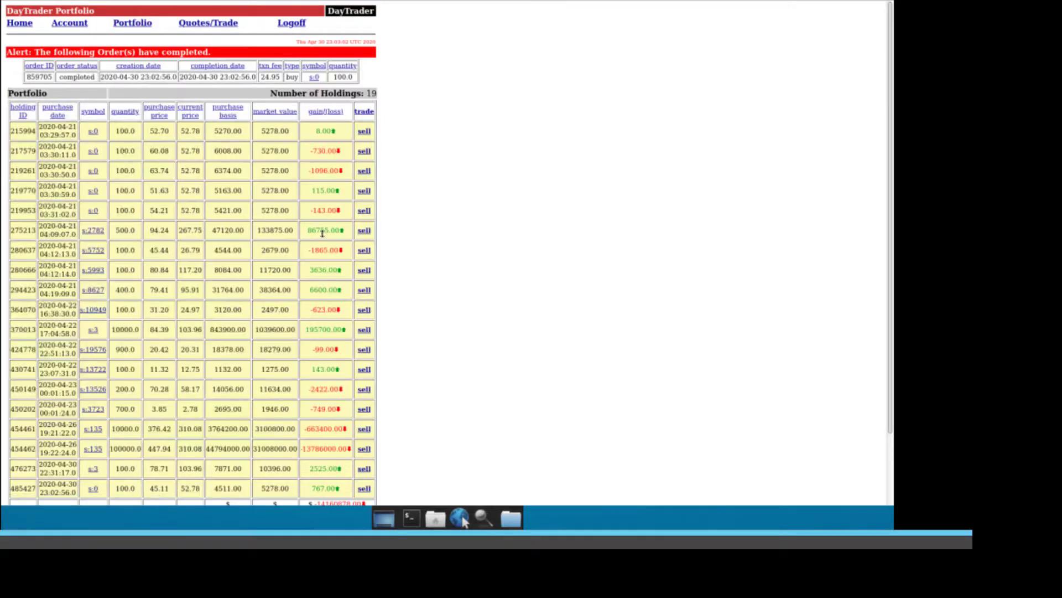
click(364, 230)
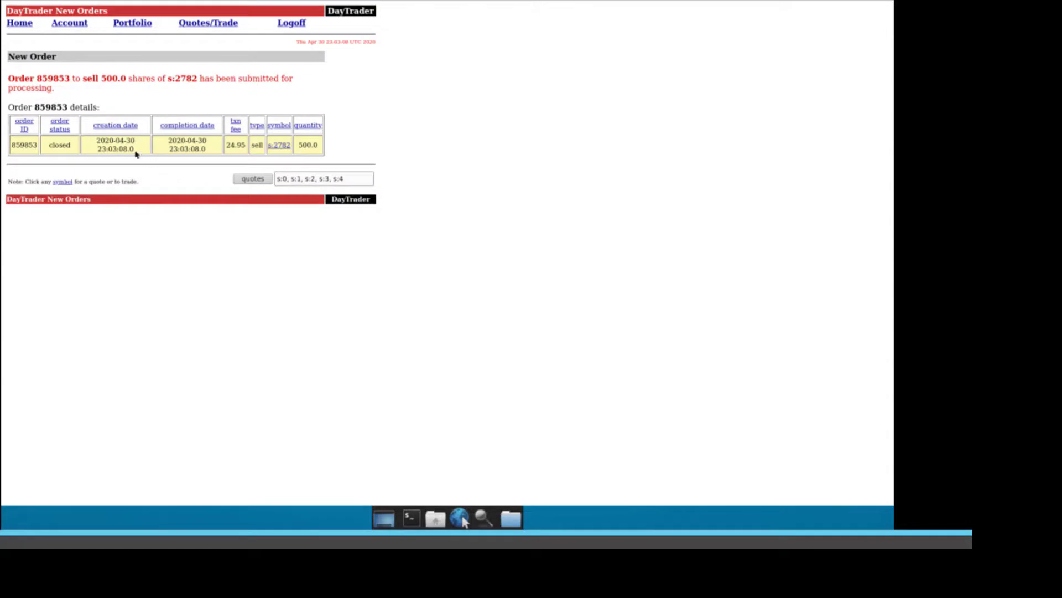
click(252, 179)
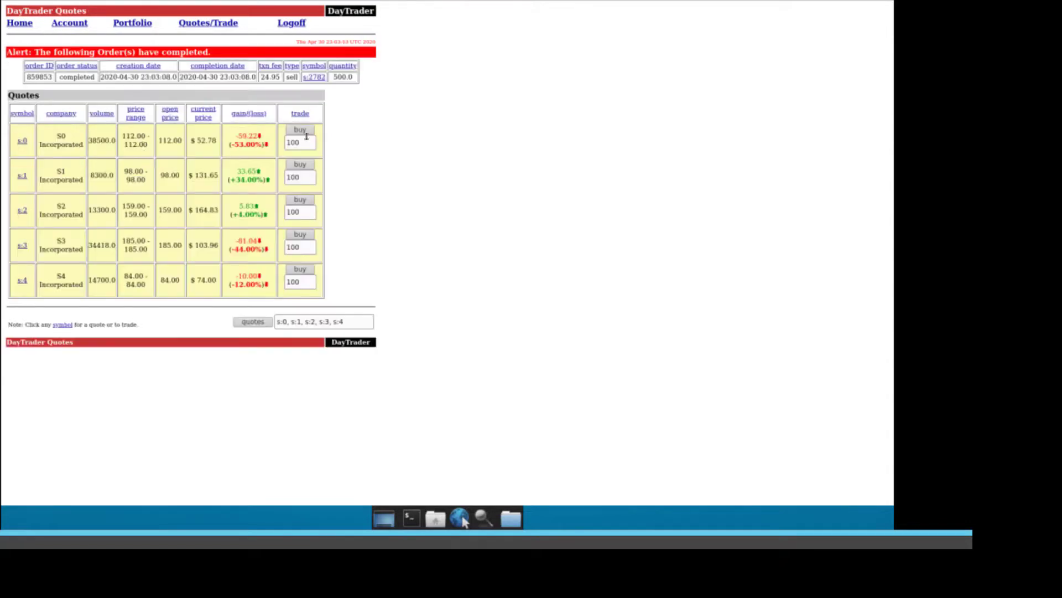